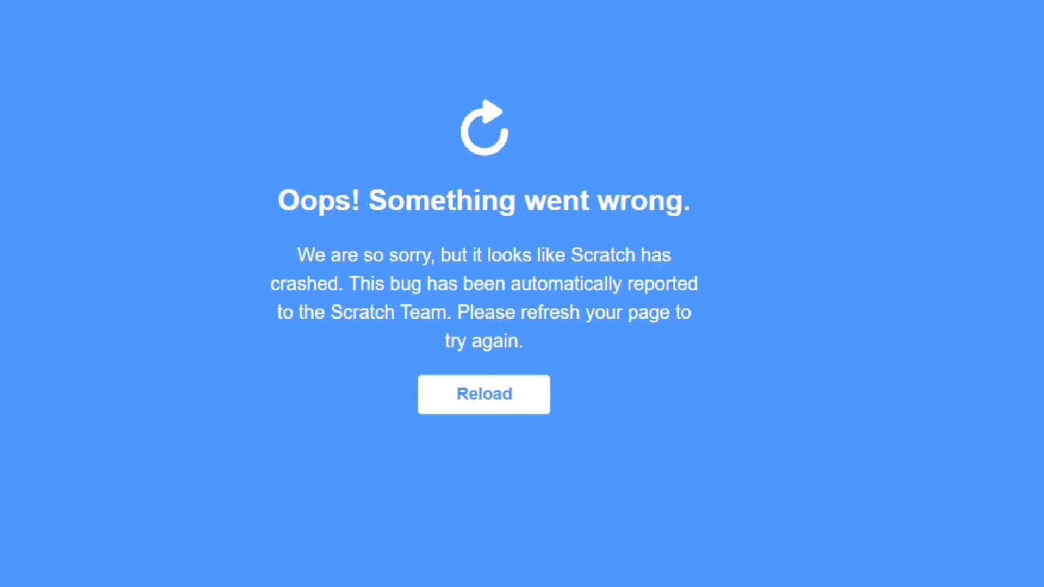
Step: Reload Scratch from the 'Oops! Something went wrong' screen to get a fresh project
{"action": "left_click", "coordinate": [484, 393]}
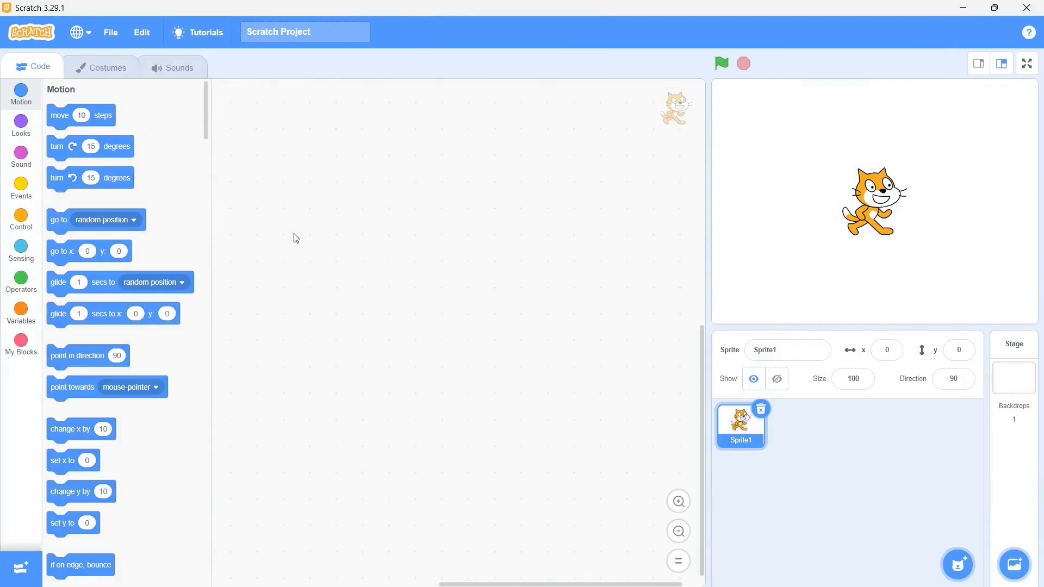
Step: Make a custom block named 'whateveryouwant' and attach it under a green-flag hat
{"action": "left_click", "coordinate": [21, 345]}
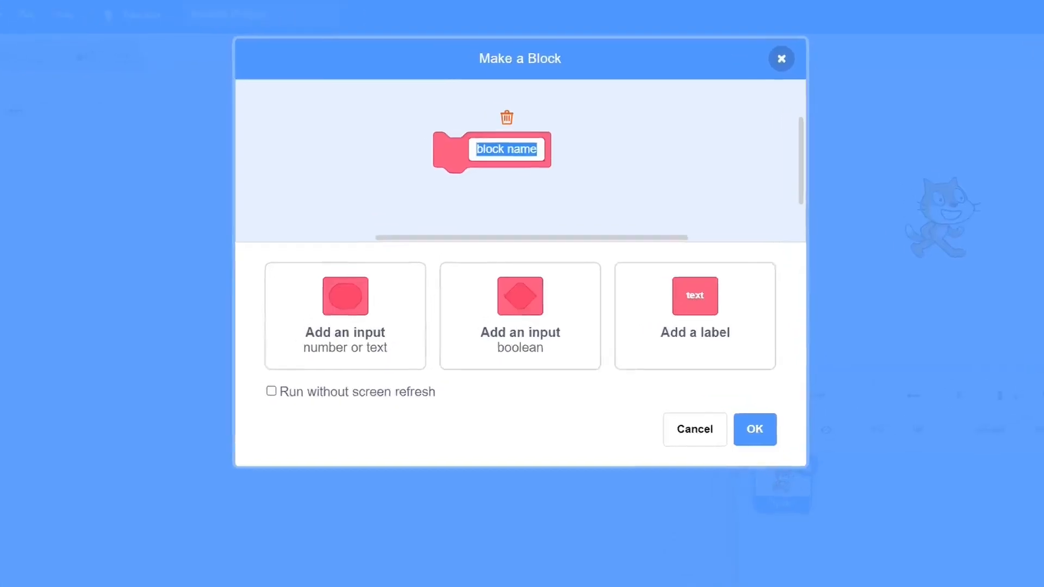
{"action": "type", "text": "whateveryo"}
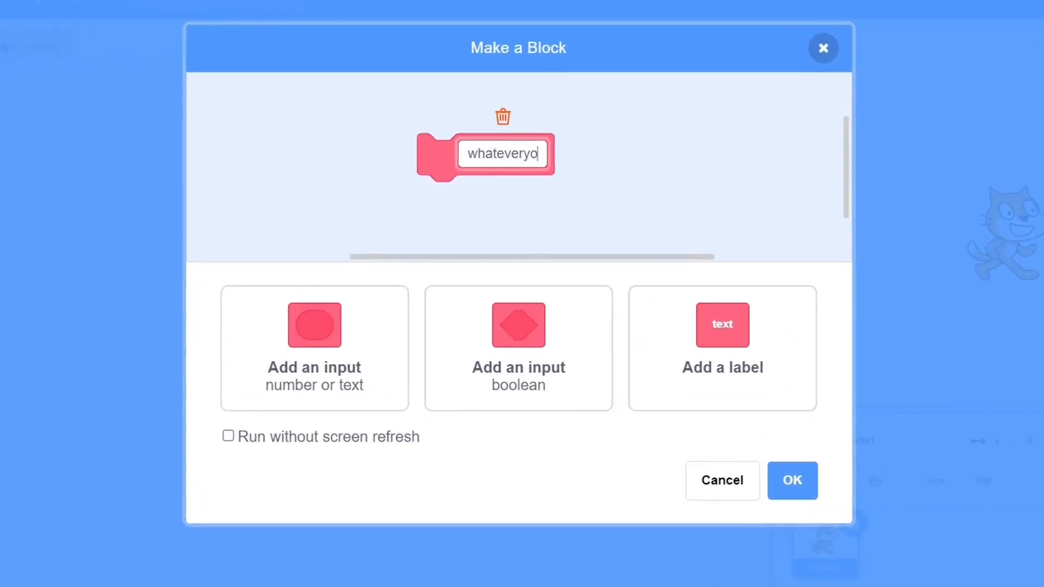
{"action": "left_click", "coordinate": [792, 481]}
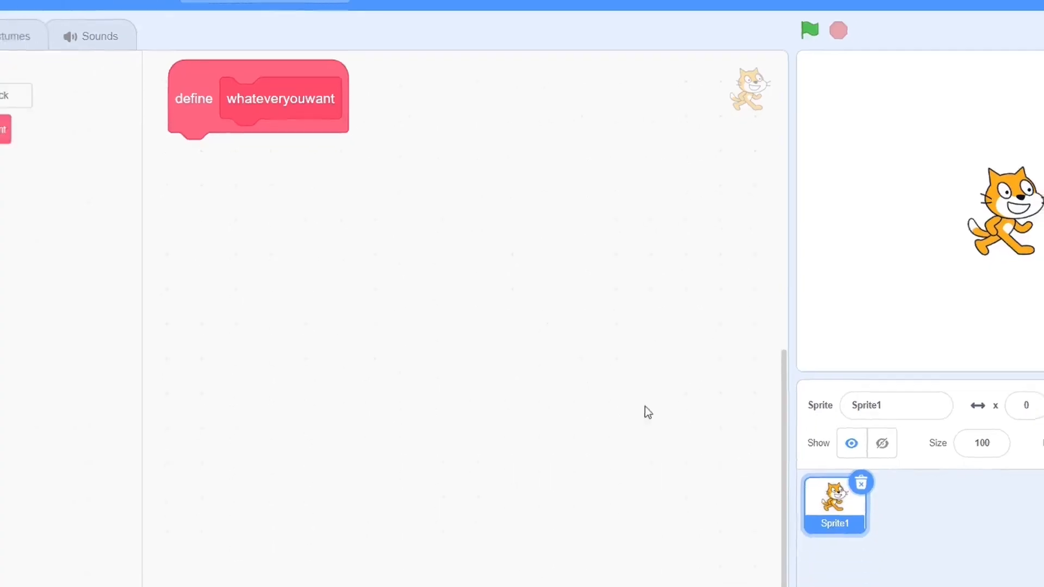
{"action": "left_click", "coordinate": [37, 17]}
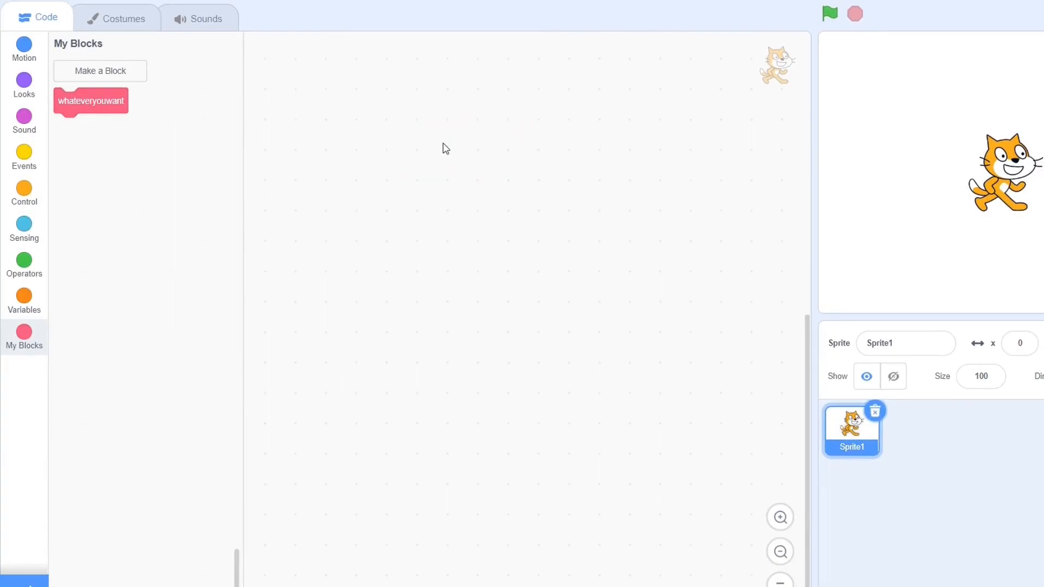
{"action": "left_click_drag", "start_coordinate": [90, 101], "coordinate": [388, 196]}
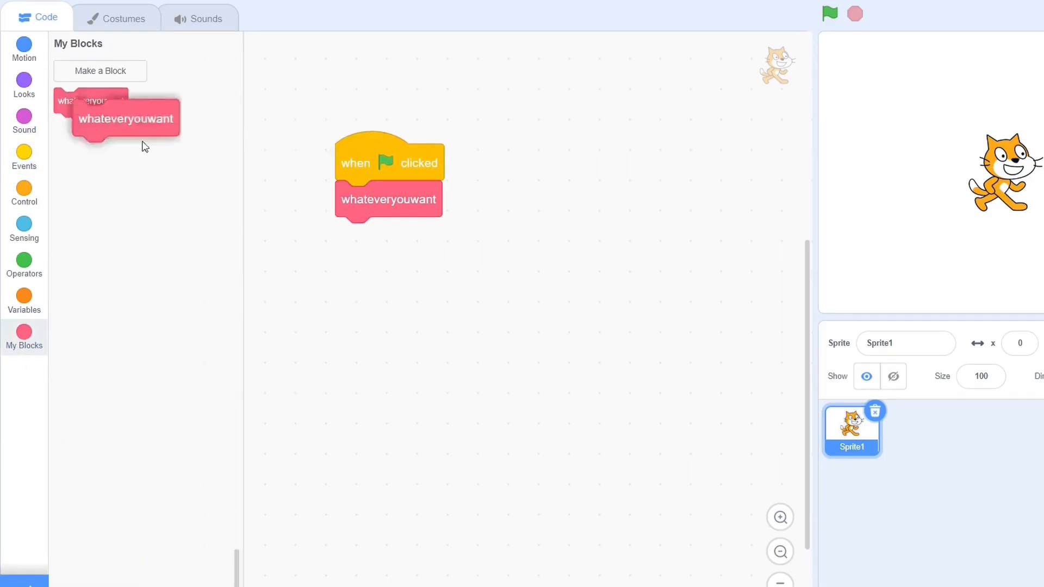
{"action": "left_click", "coordinate": [24, 152]}
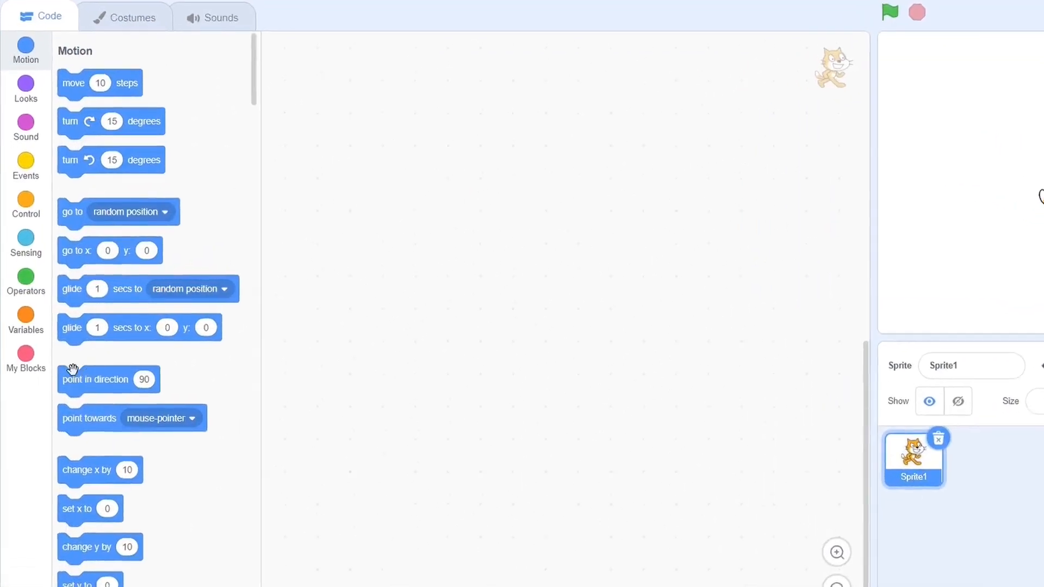
Step: Define a 'Run' block with 'Run without screen refresh' and place a Run call under its define block
{"action": "left_click", "coordinate": [26, 356]}
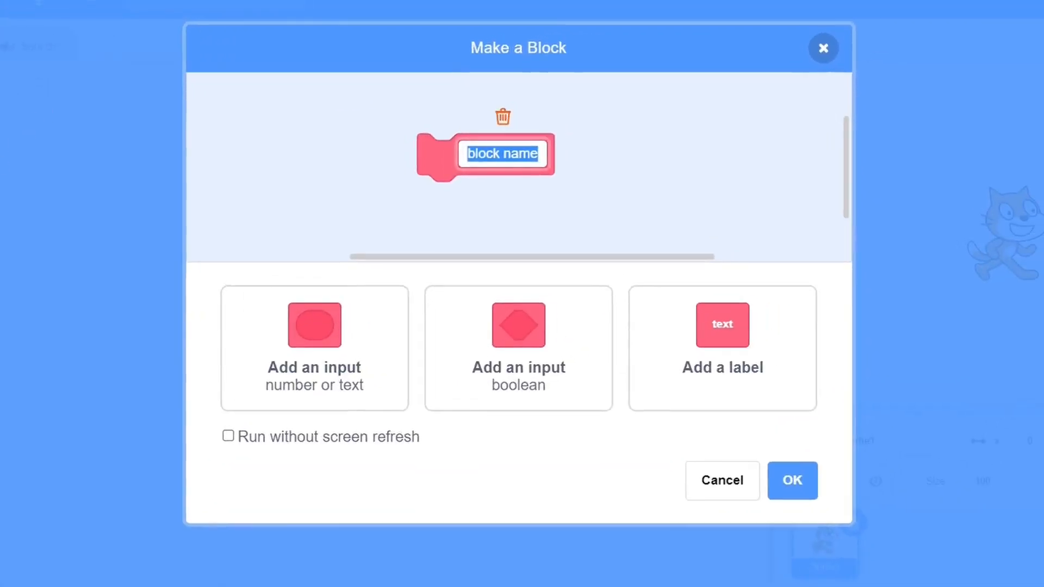
{"action": "type", "text": "Run"}
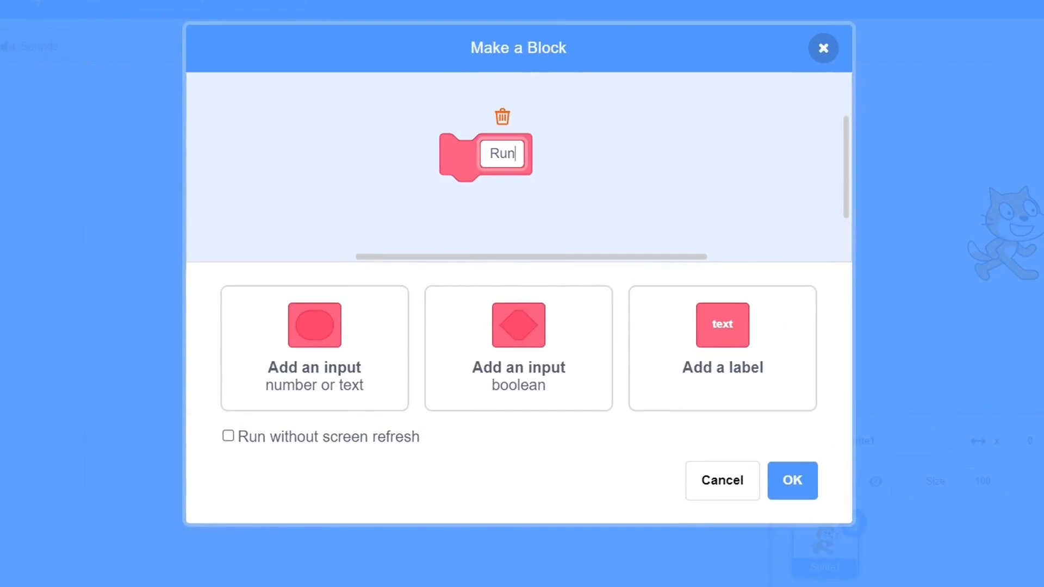
{"action": "mouse_move", "coordinate": [237, 476]}
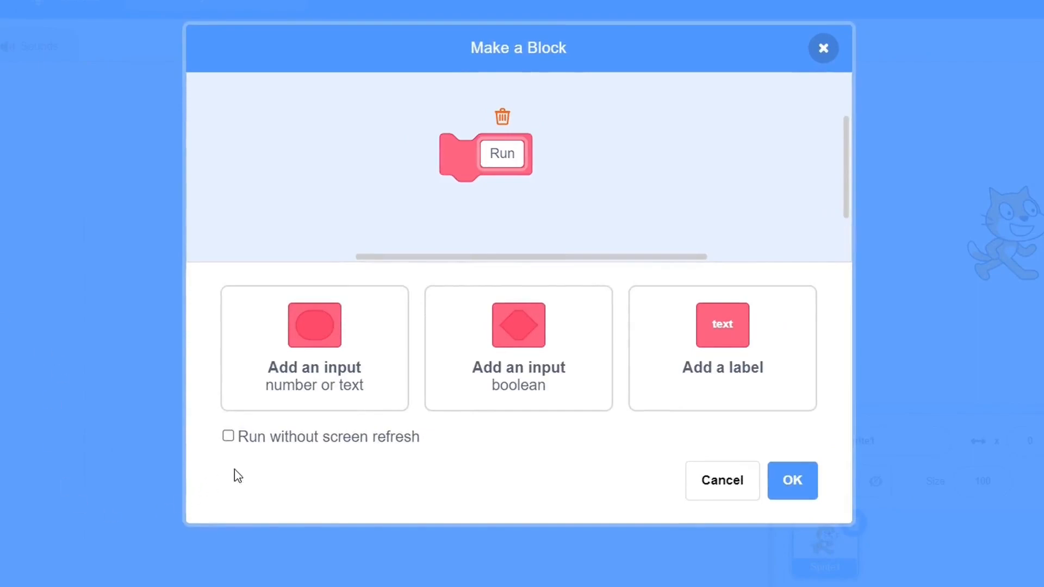
{"action": "left_click", "coordinate": [228, 436]}
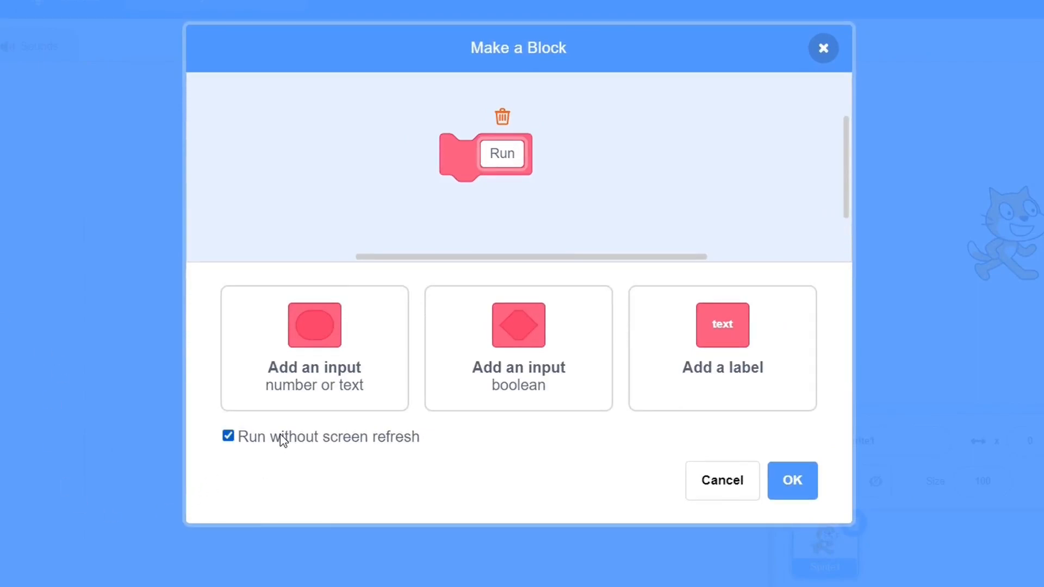
{"action": "left_click", "coordinate": [792, 481]}
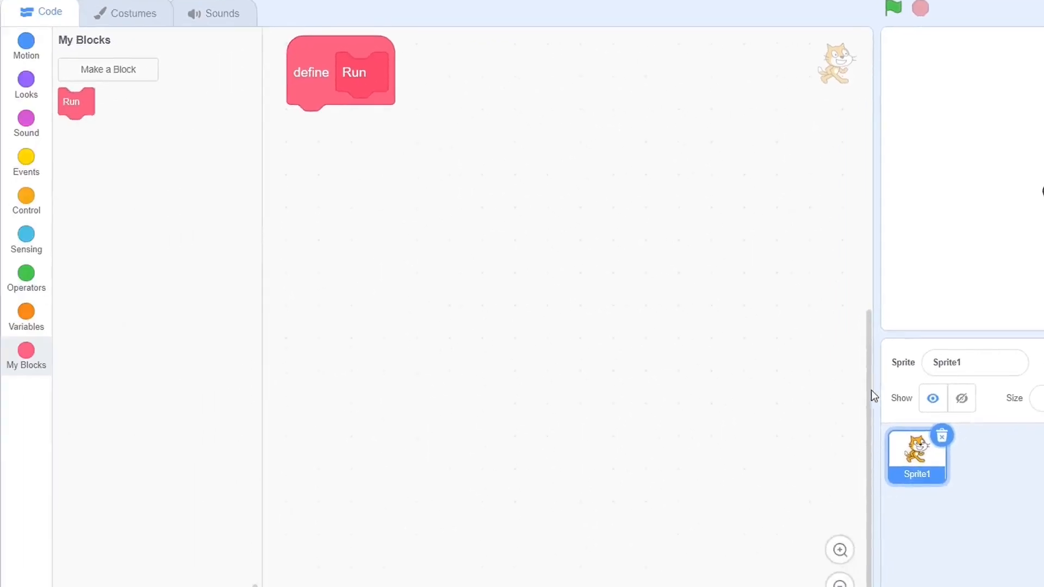
{"action": "mouse_move", "coordinate": [76, 110]}
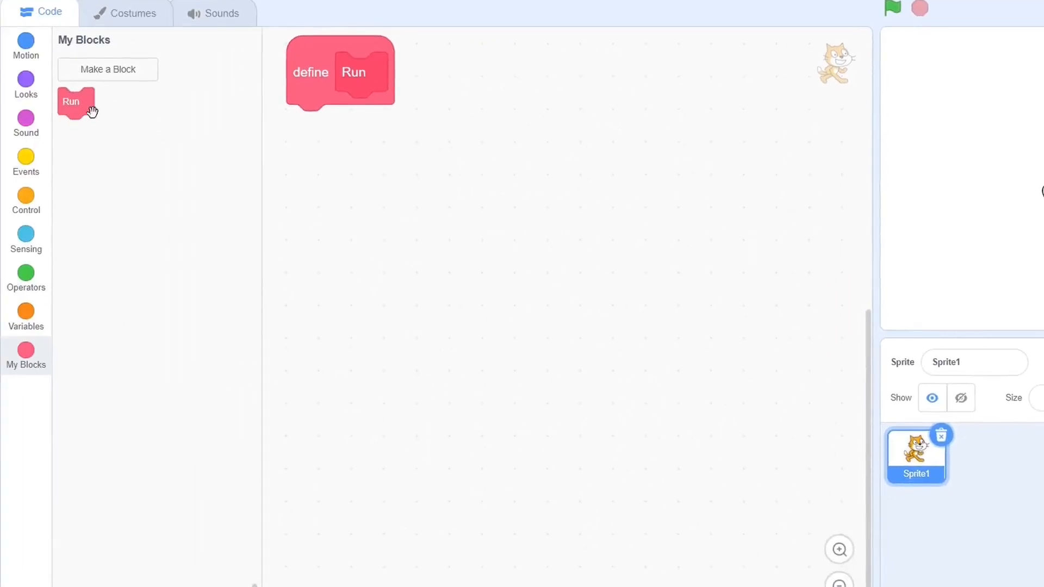
{"action": "left_click_drag", "start_coordinate": [70, 101], "coordinate": [304, 124]}
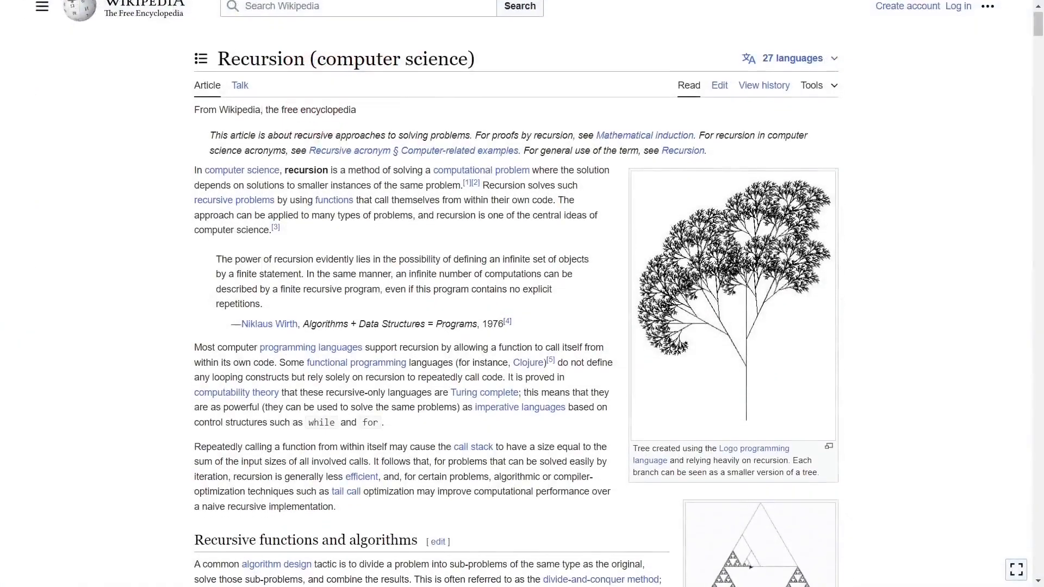
Step: Scroll through the Wikipedia 'Recursion (computer science)' article
{"action": "scroll", "scroll_direction": "down", "scroll_amount": 3}
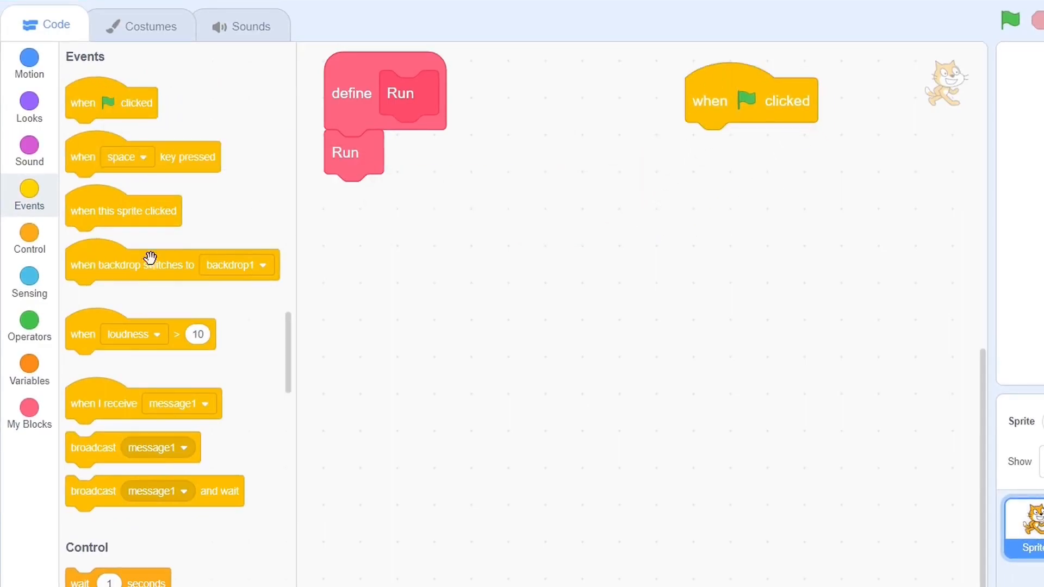
Step: Attach Run under the green-flag hat and start the project to run the recursive script
{"action": "left_click", "coordinate": [29, 412]}
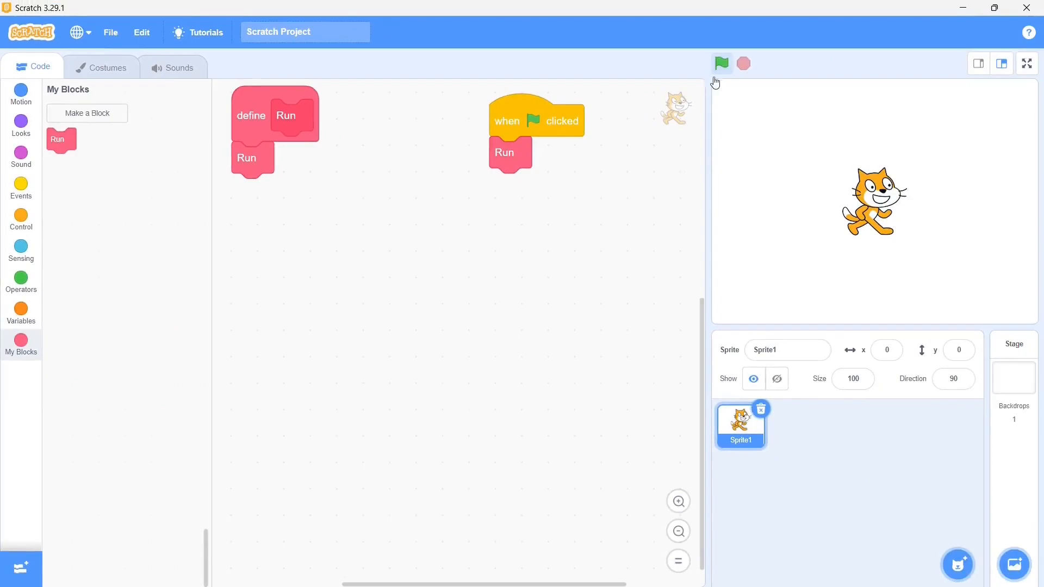
{"action": "left_click", "coordinate": [720, 63]}
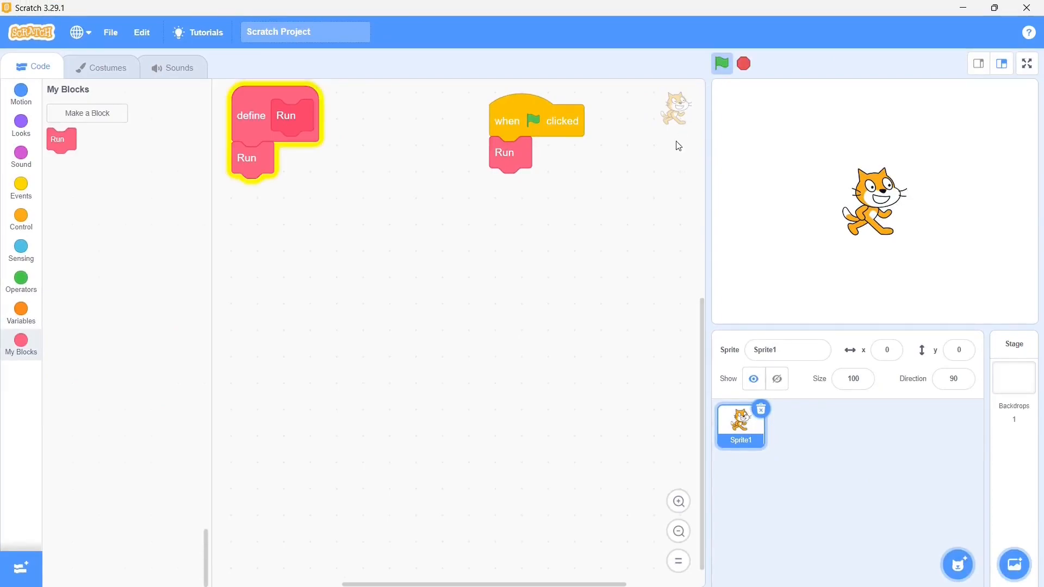
{"action": "left_click", "coordinate": [21, 93]}
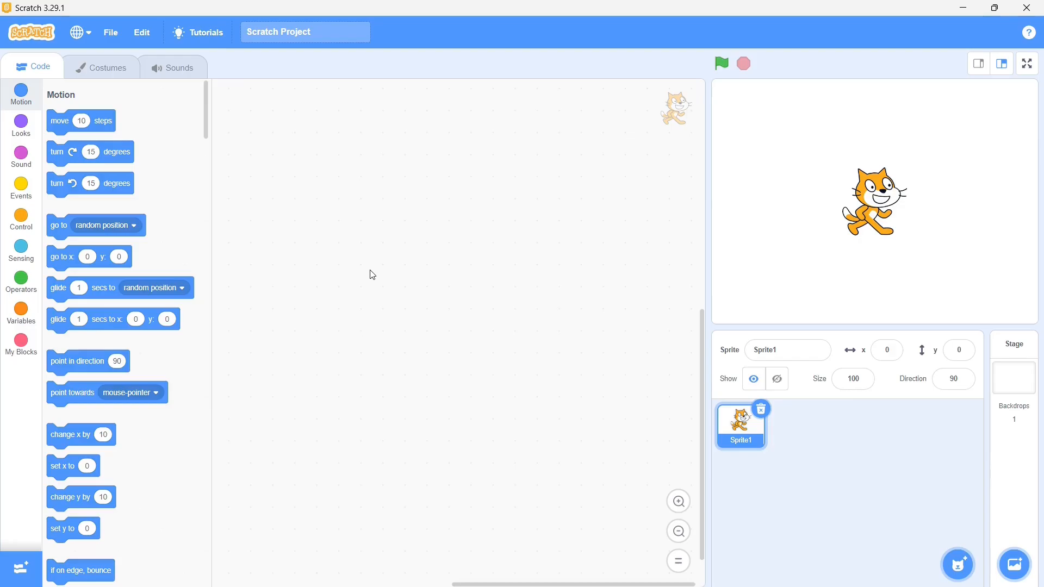
Step: Build a green-flag script setting my variable to 'a' and forever joining it with itself, shown on stage
{"action": "left_click", "coordinate": [21, 187]}
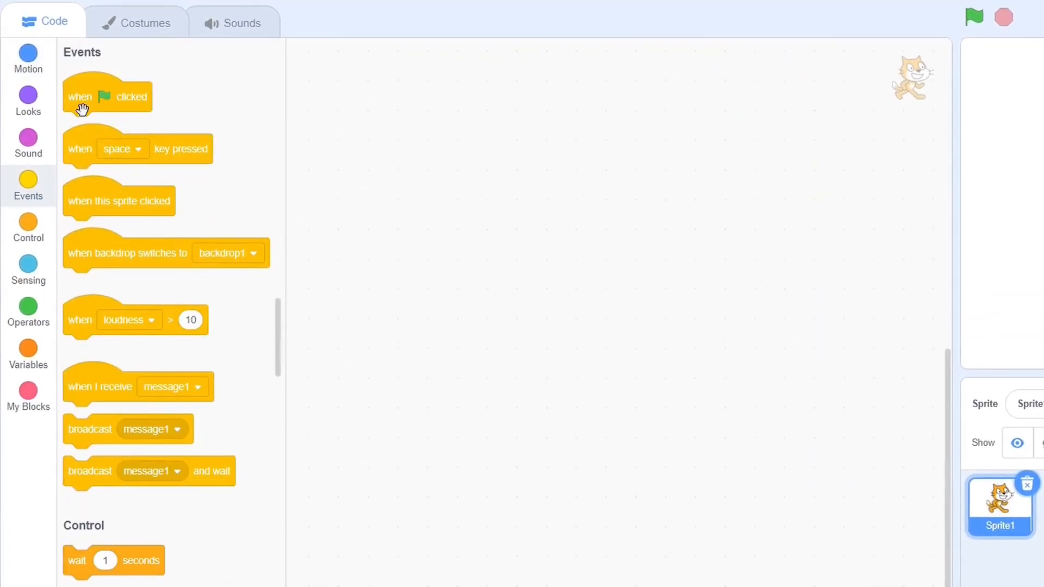
{"action": "left_click_drag", "start_coordinate": [106, 95], "coordinate": [400, 93]}
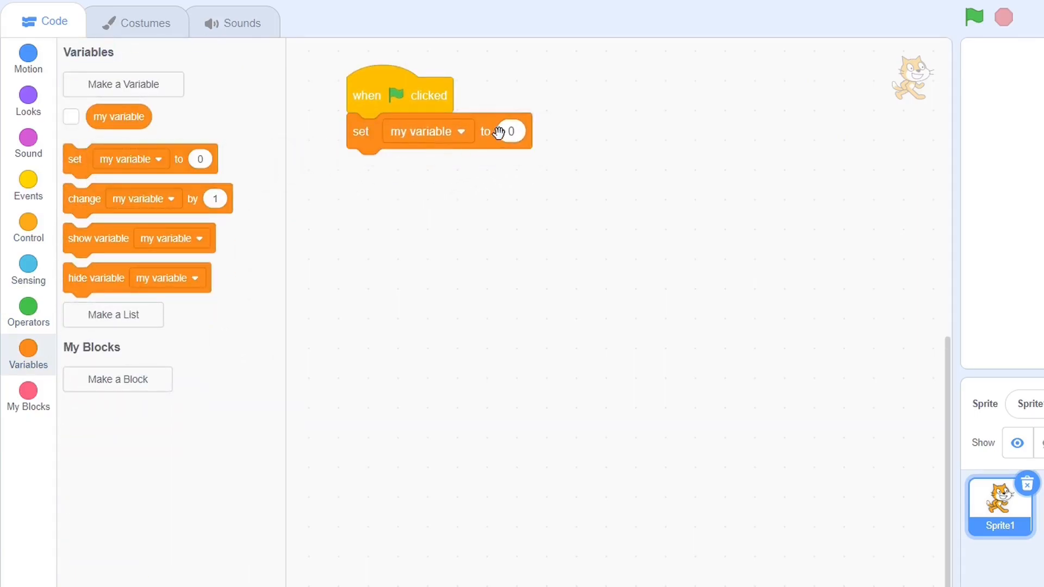
{"action": "type", "text": "a"}
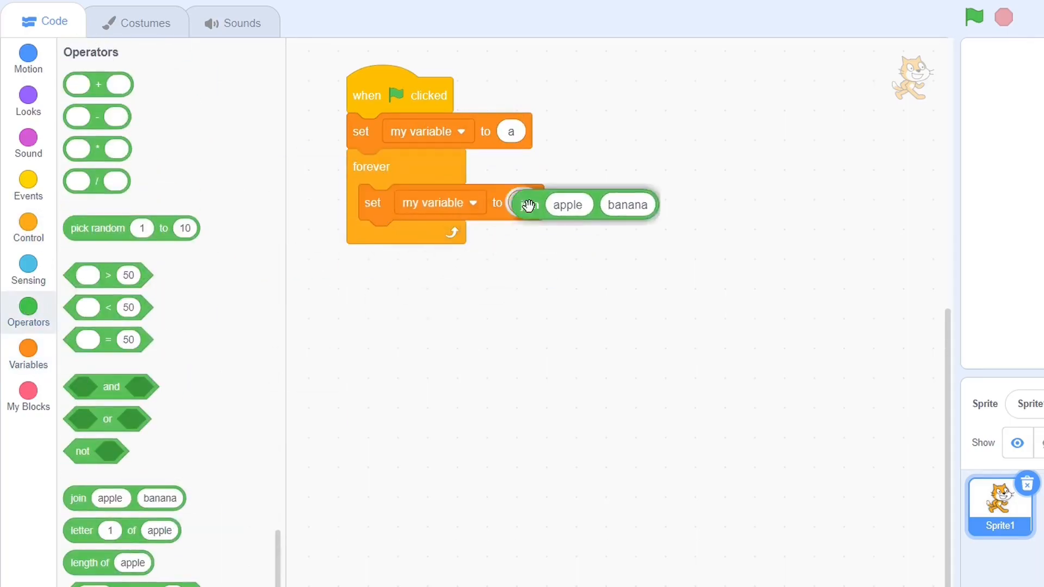
{"action": "left_click", "coordinate": [28, 353]}
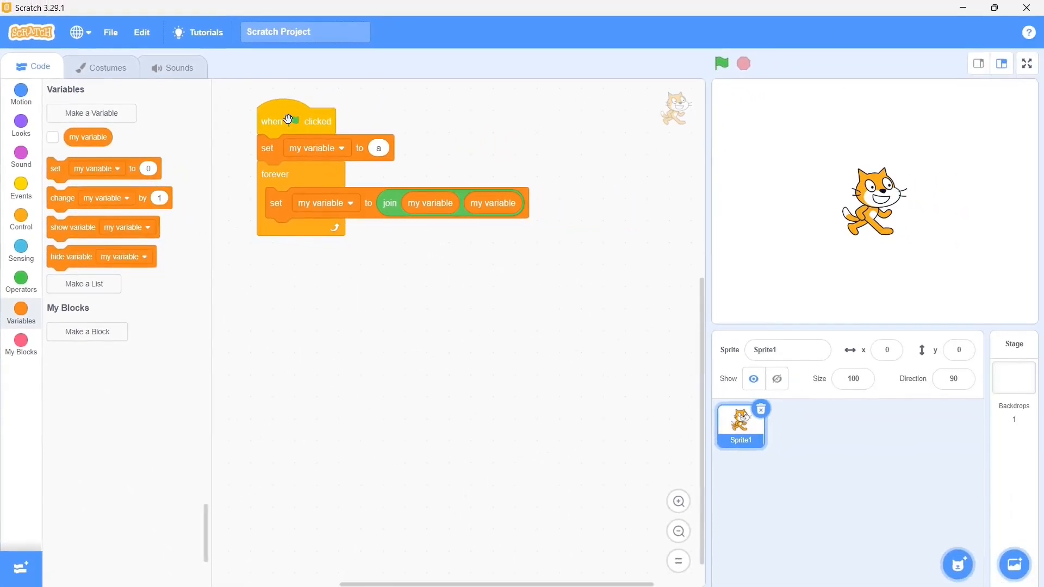
{"action": "left_click", "coordinate": [53, 137]}
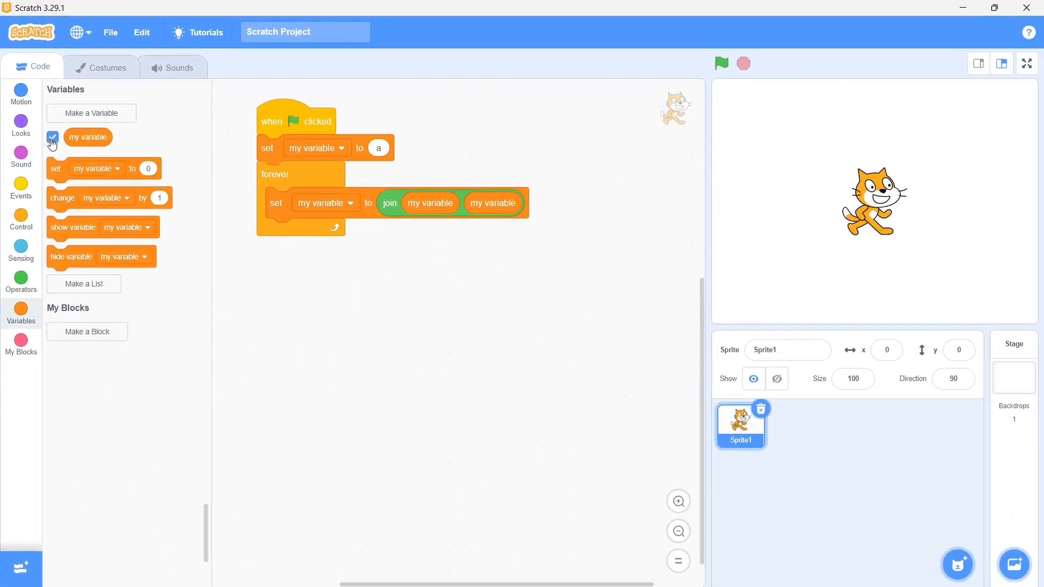
{"action": "left_click", "coordinate": [21, 93]}
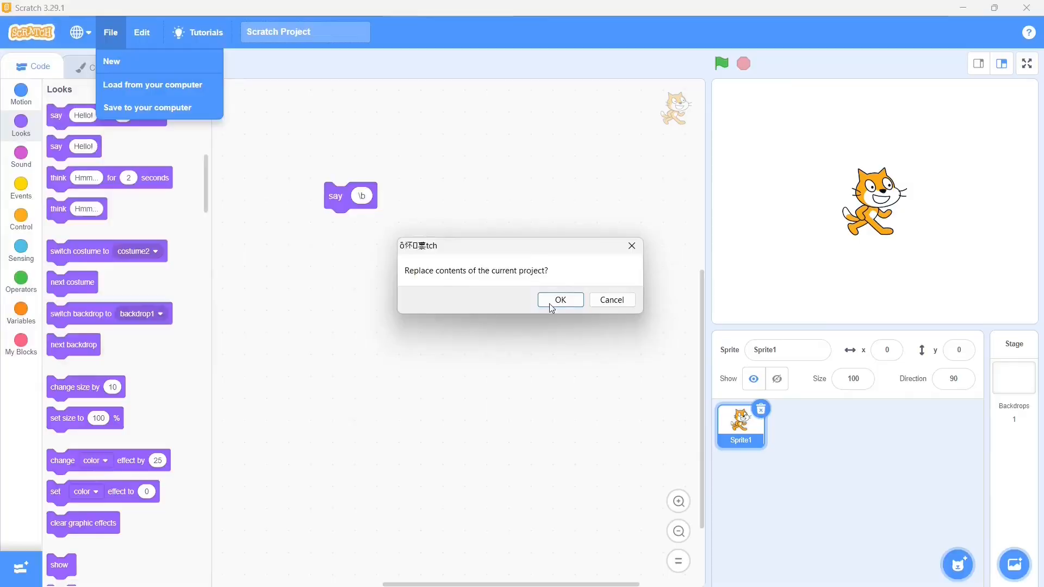
Step: Load a project file from the computer, confirming the replacement; the load fails
{"action": "left_click", "coordinate": [560, 300]}
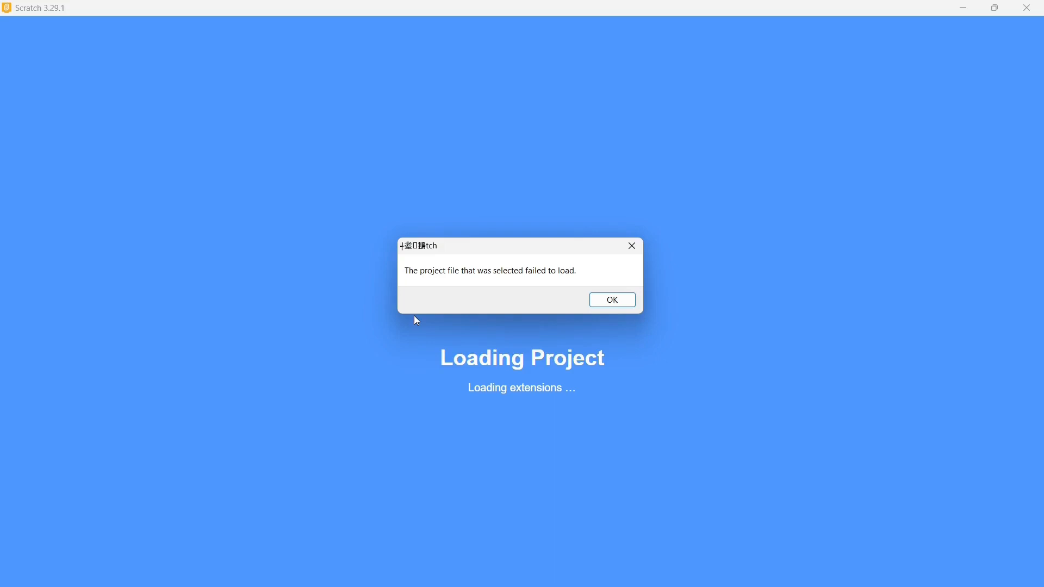
Step: Dismiss the load error and rename Hello.txt to Hello.sb3 through its Properties
{"action": "left_click", "coordinate": [610, 300]}
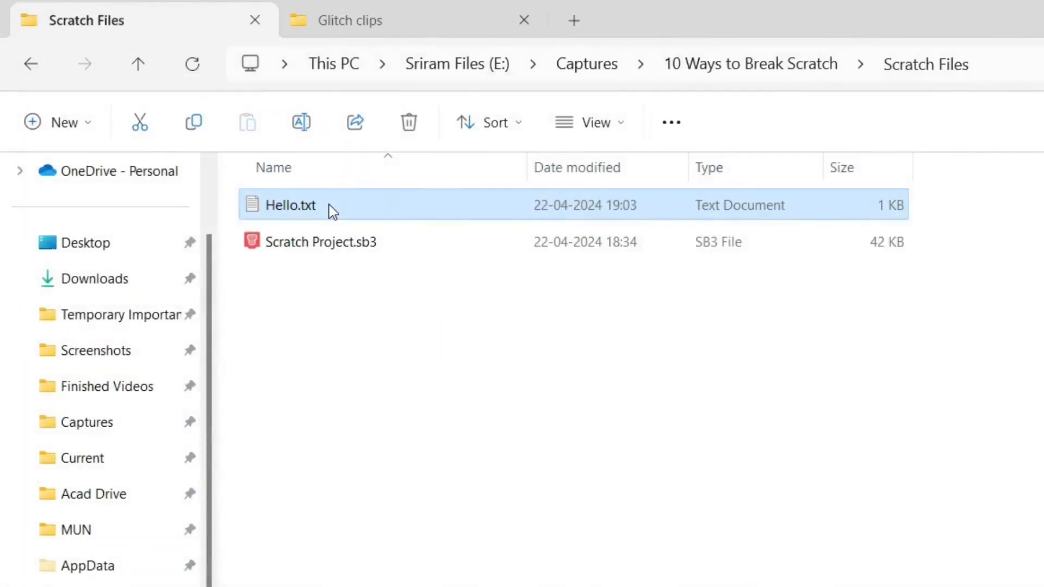
{"action": "right_click", "coordinate": [290, 205]}
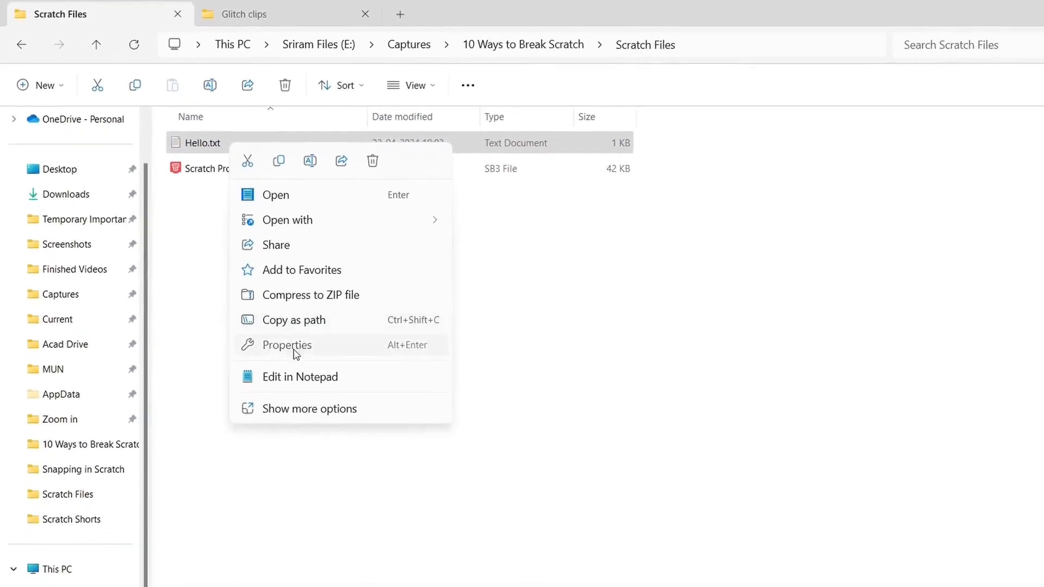
{"action": "left_click", "coordinate": [287, 345]}
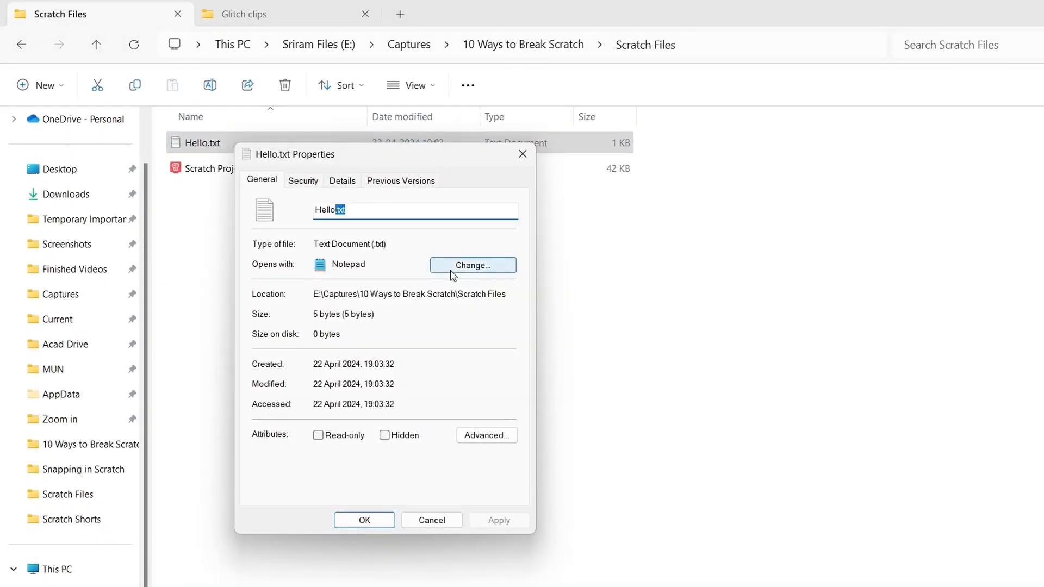
{"action": "left_click", "coordinate": [364, 519]}
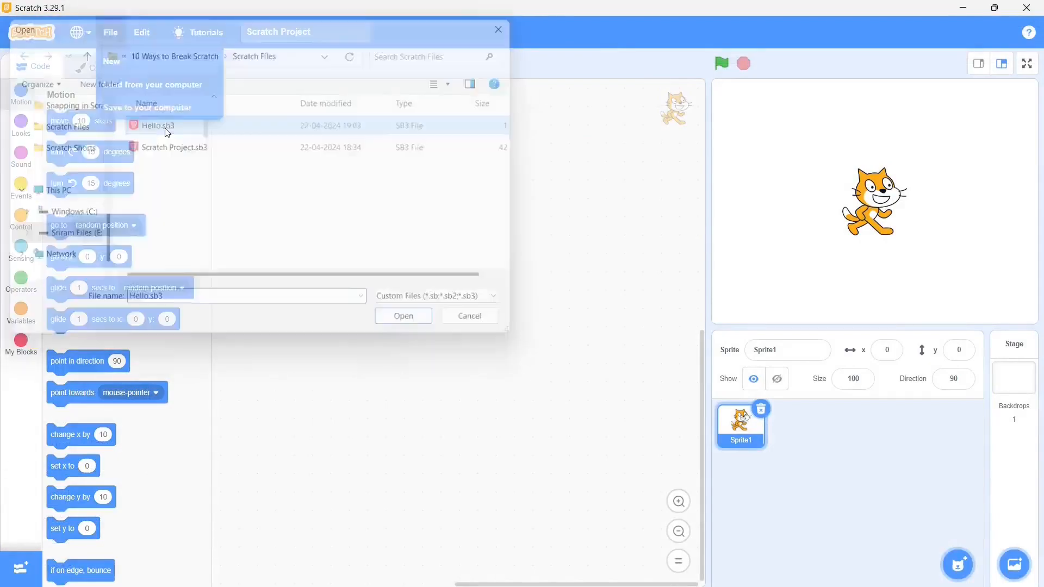
Step: Open Hello.sb3 and dismiss the resulting 'failed to load' message
{"action": "left_click", "coordinate": [402, 315]}
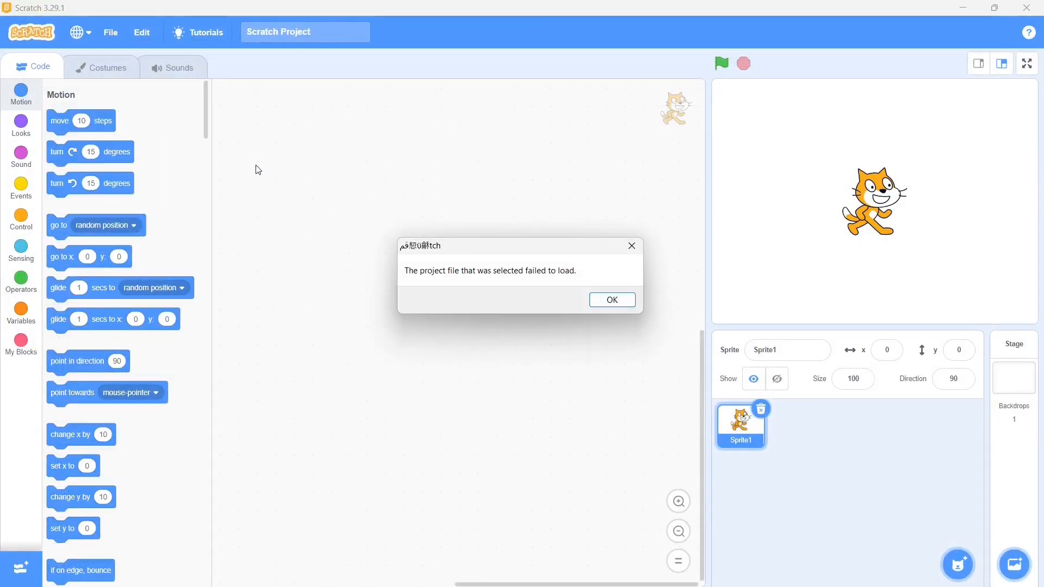
{"action": "left_click", "coordinate": [610, 300]}
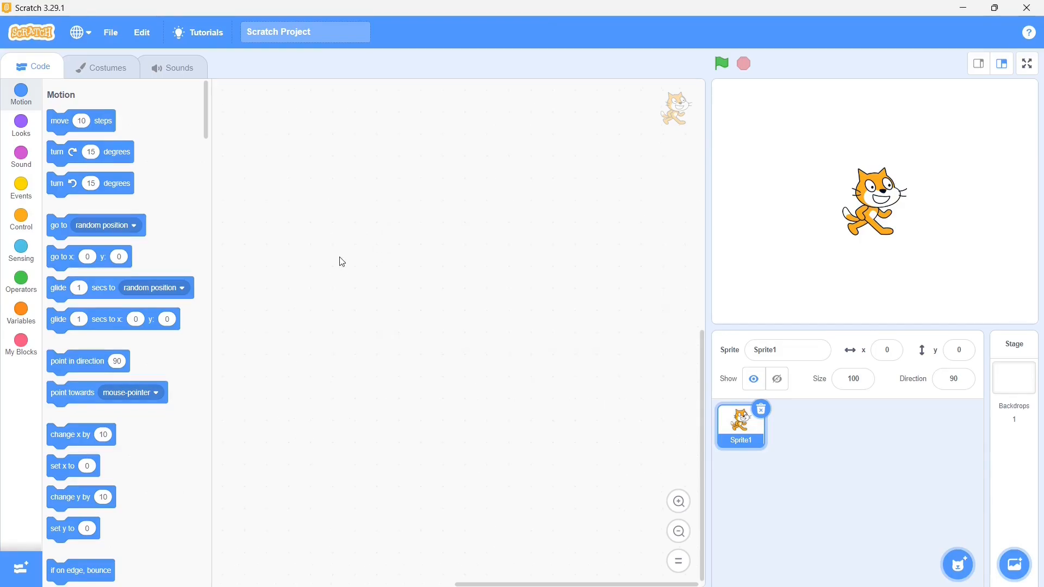
{"action": "mouse_move", "coordinate": [21, 350]}
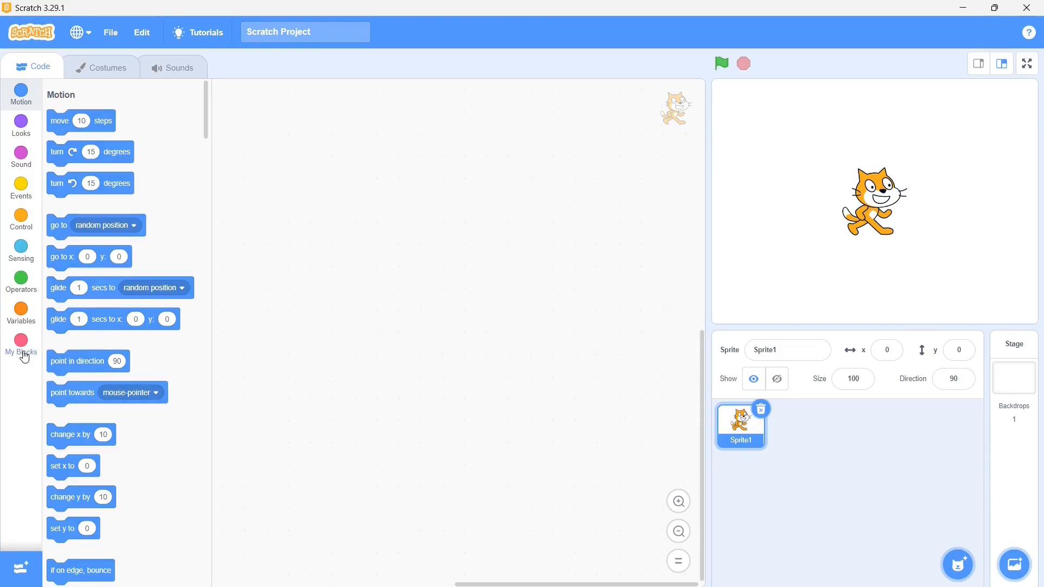
Step: Create an unnamed, empty custom block from My Blocks > Make a Block
{"action": "left_click", "coordinate": [21, 345]}
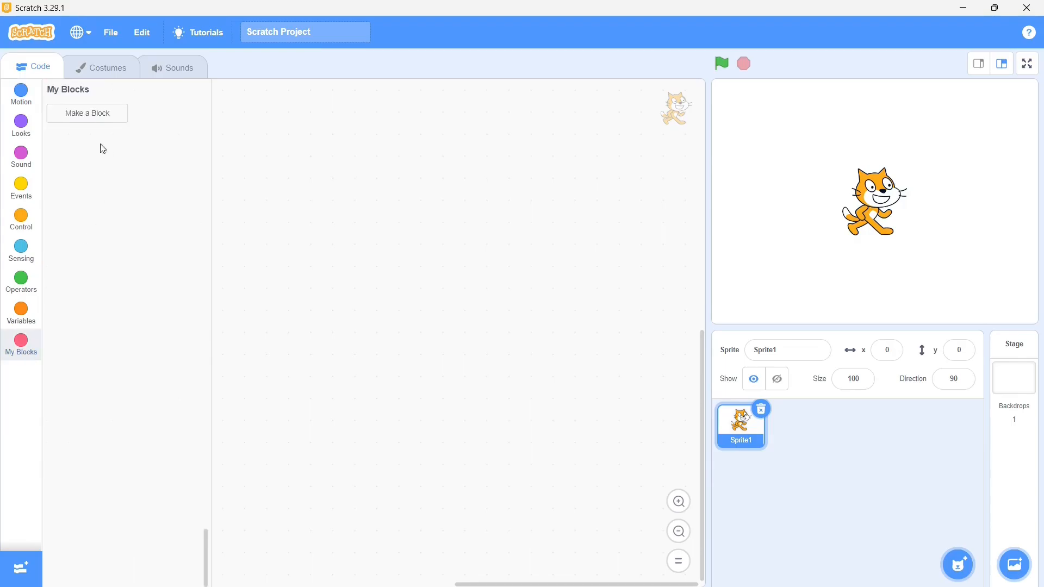
{"action": "left_click", "coordinate": [86, 113]}
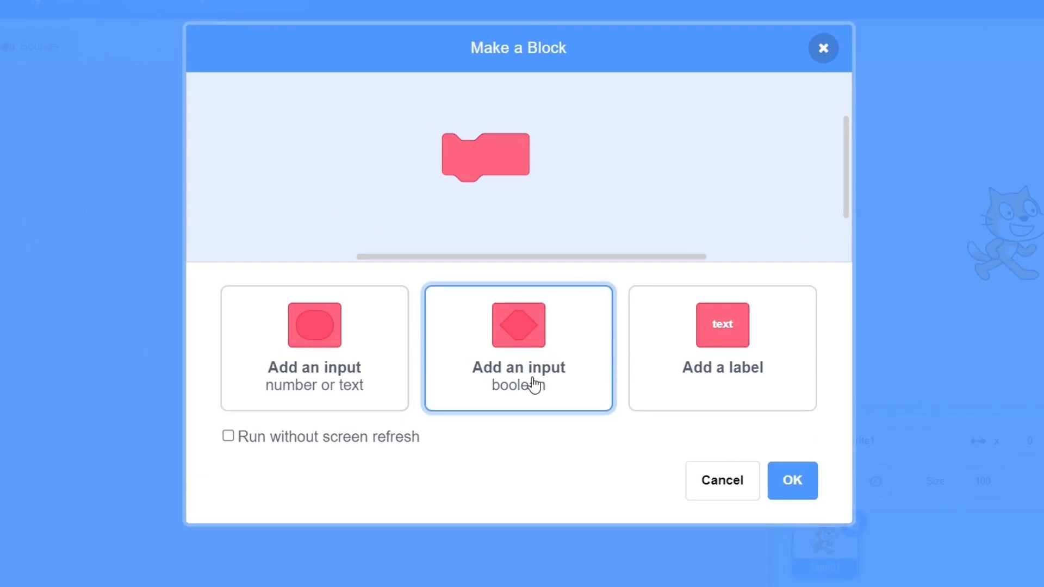
{"action": "mouse_move", "coordinate": [792, 480]}
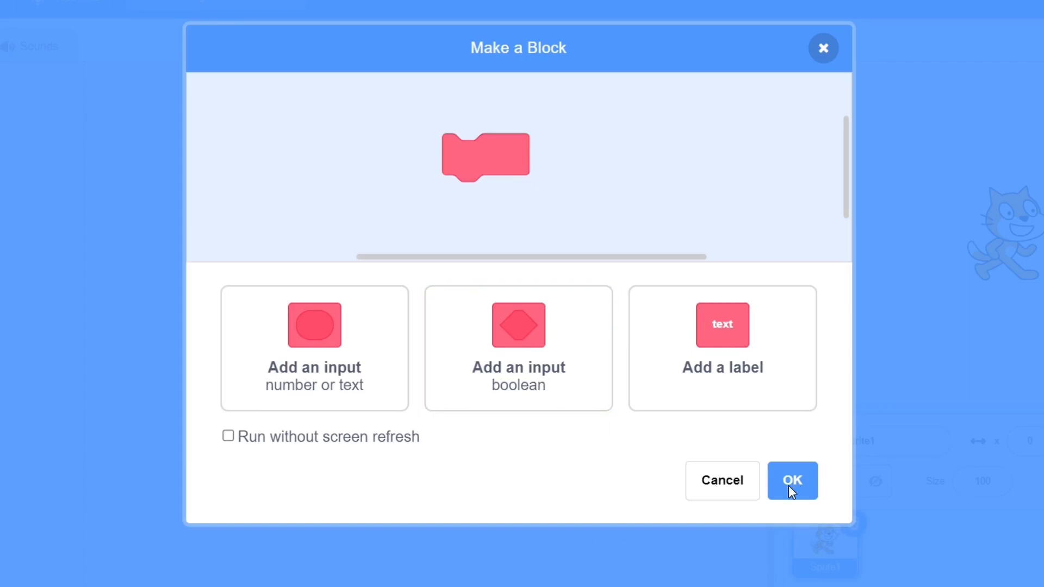
{"action": "left_click", "coordinate": [792, 480]}
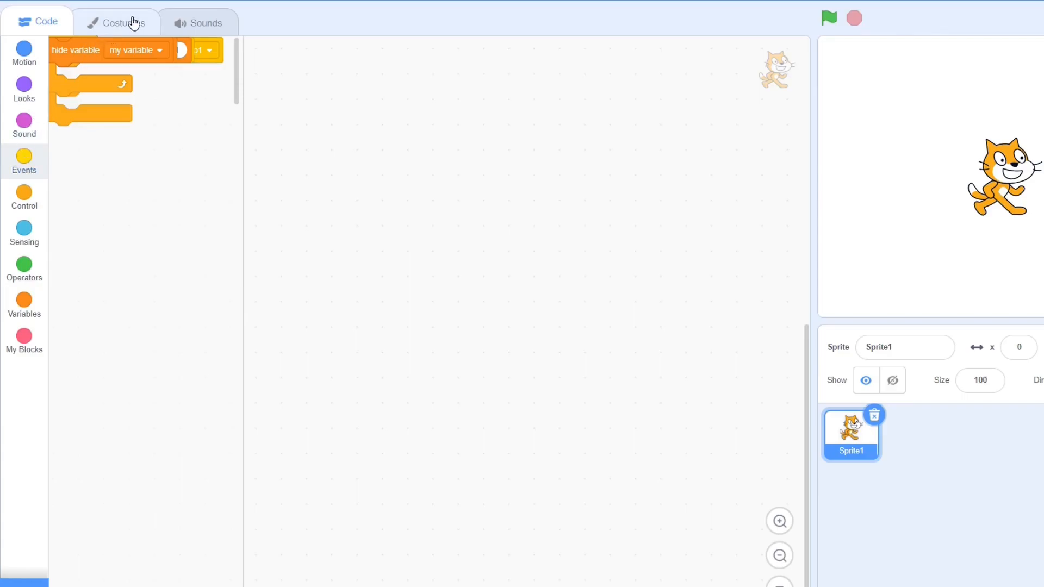
{"action": "left_click", "coordinate": [24, 53]}
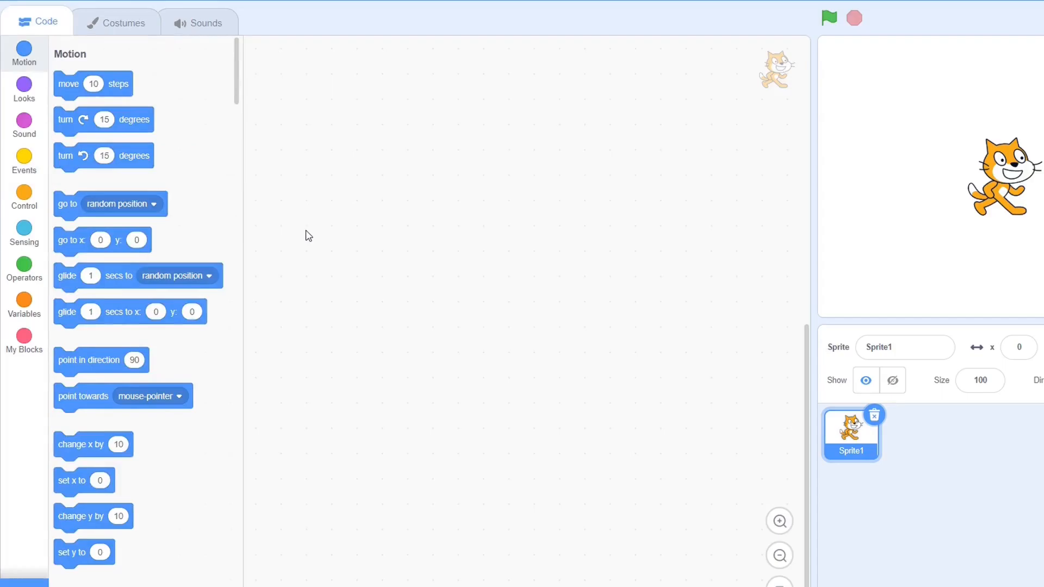
Step: Define a My Blocks custom block labelled %n with an added input, crashing Scratch 3
{"action": "left_click", "coordinate": [24, 344]}
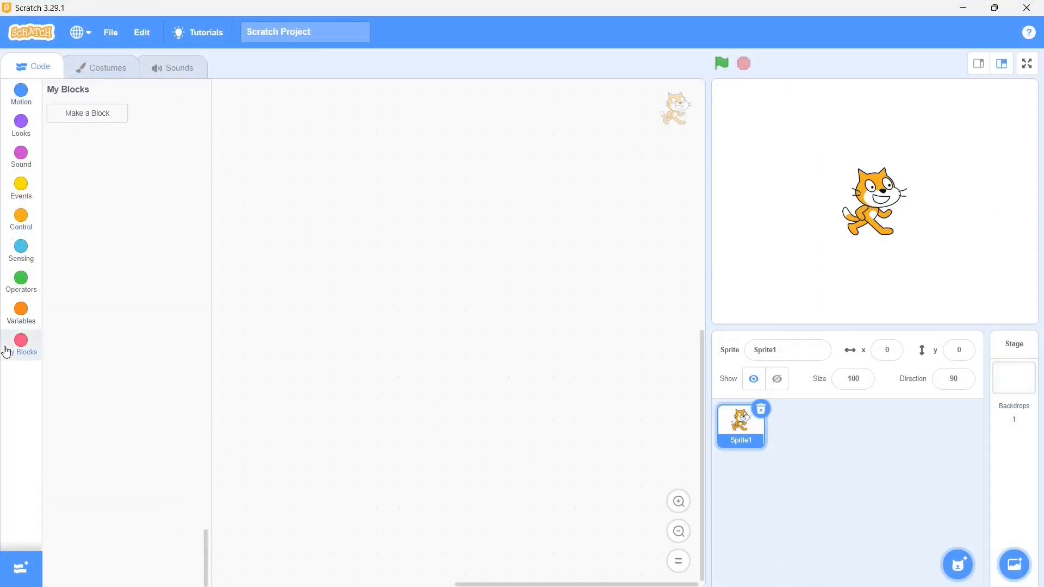
{"action": "left_click", "coordinate": [87, 112]}
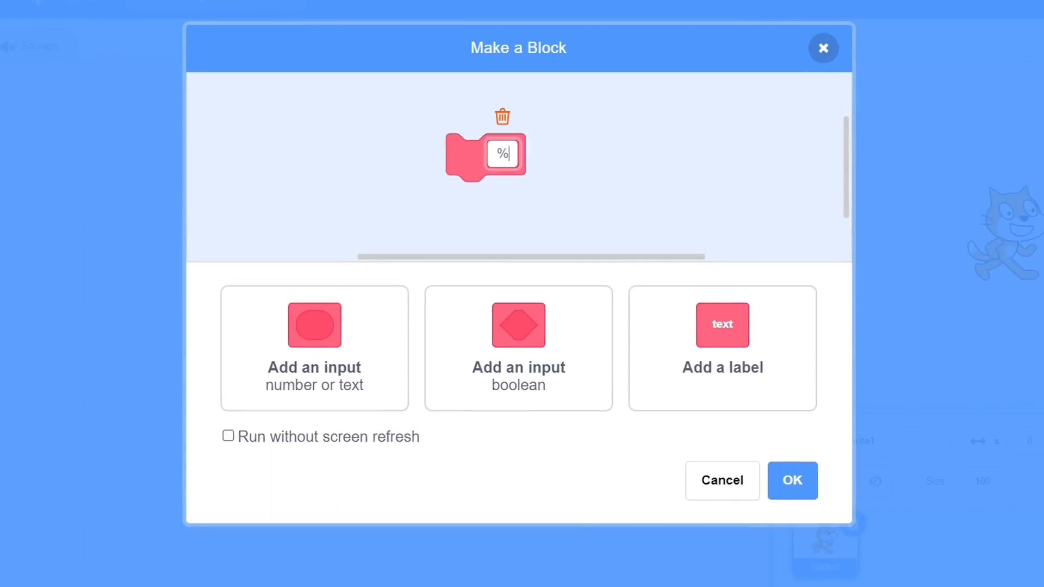
{"action": "left_click", "coordinate": [314, 348]}
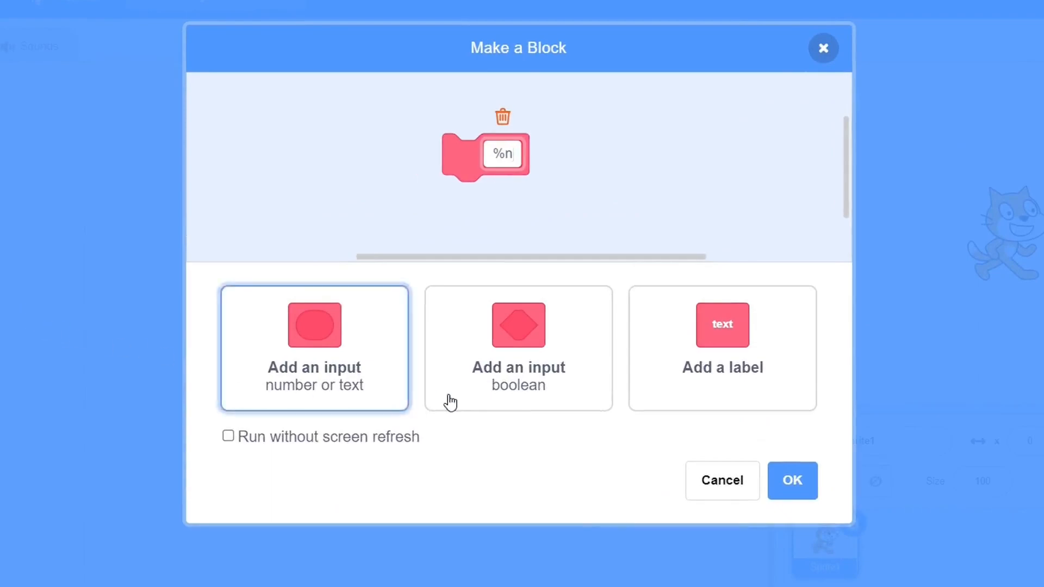
{"action": "left_click", "coordinate": [518, 347]}
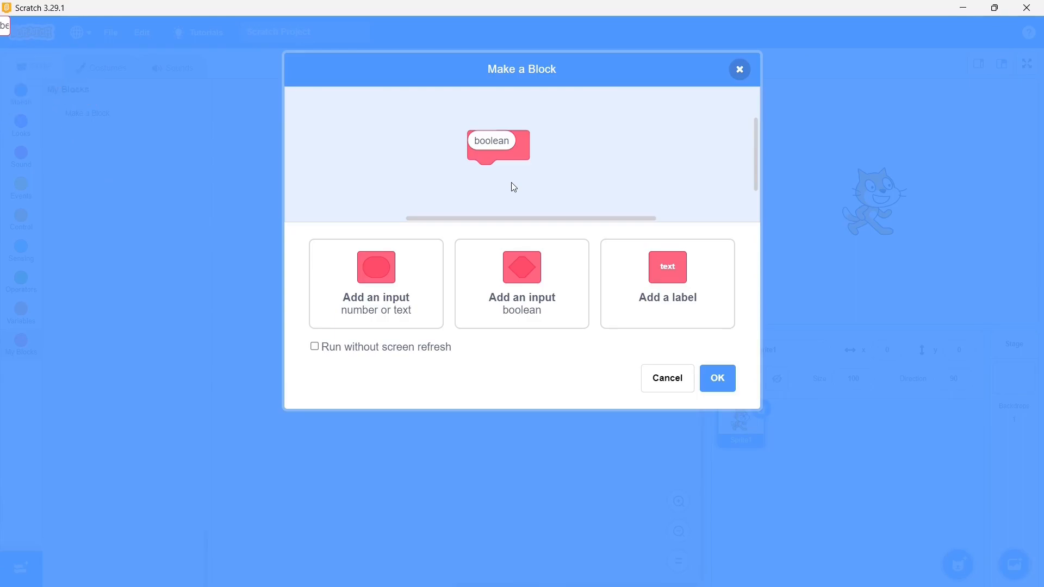
{"action": "left_click", "coordinate": [717, 379]}
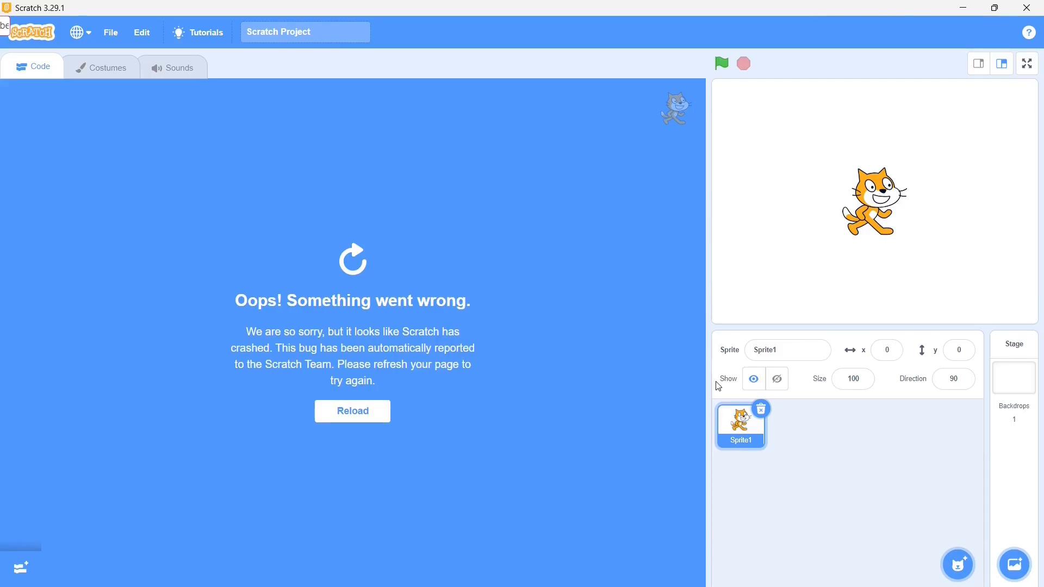
Step: Trigger the same Oops crash screen in the online Platformer Physics editor
{"action": "left_click", "coordinate": [352, 411]}
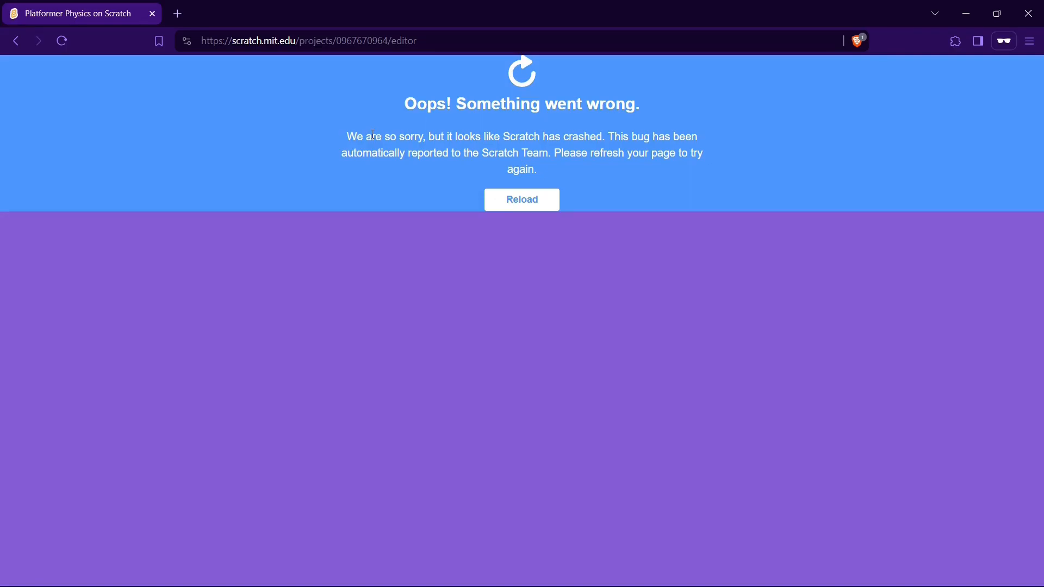
Step: Return from the crashed browser editor to a fresh Scratch 3 cat project
{"action": "left_click", "coordinate": [522, 199]}
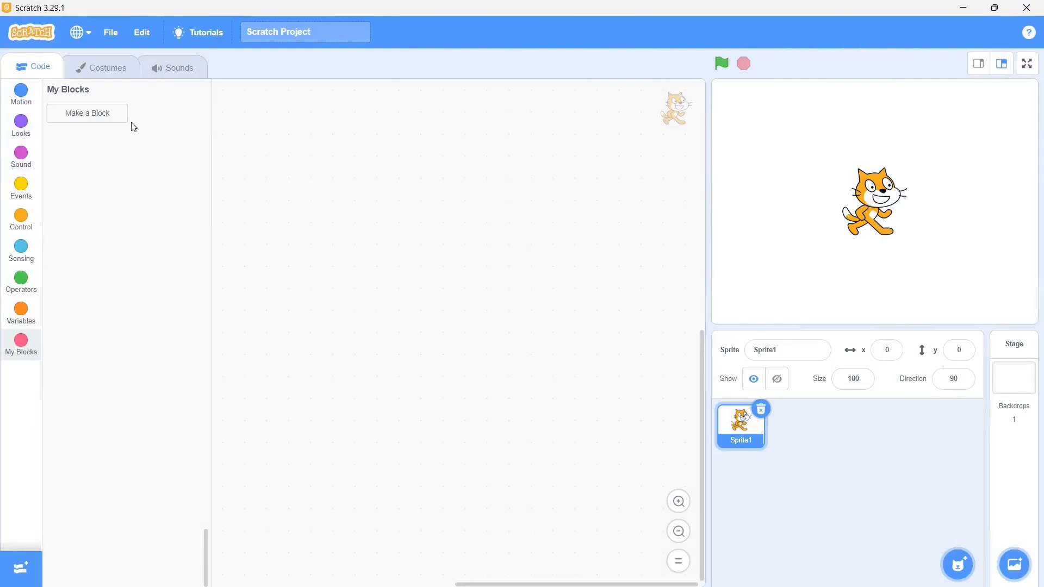
Step: Drag the label-less red hacked block around the code area, then remove it
{"action": "left_click", "coordinate": [86, 112]}
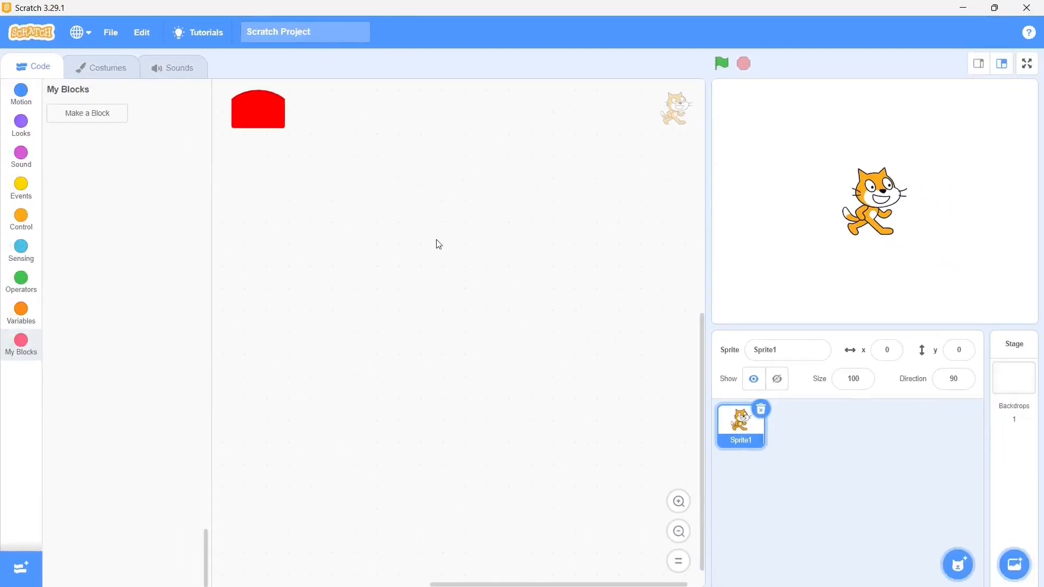
{"action": "left_click_drag", "start_coordinate": [258, 110], "coordinate": [300, 119]}
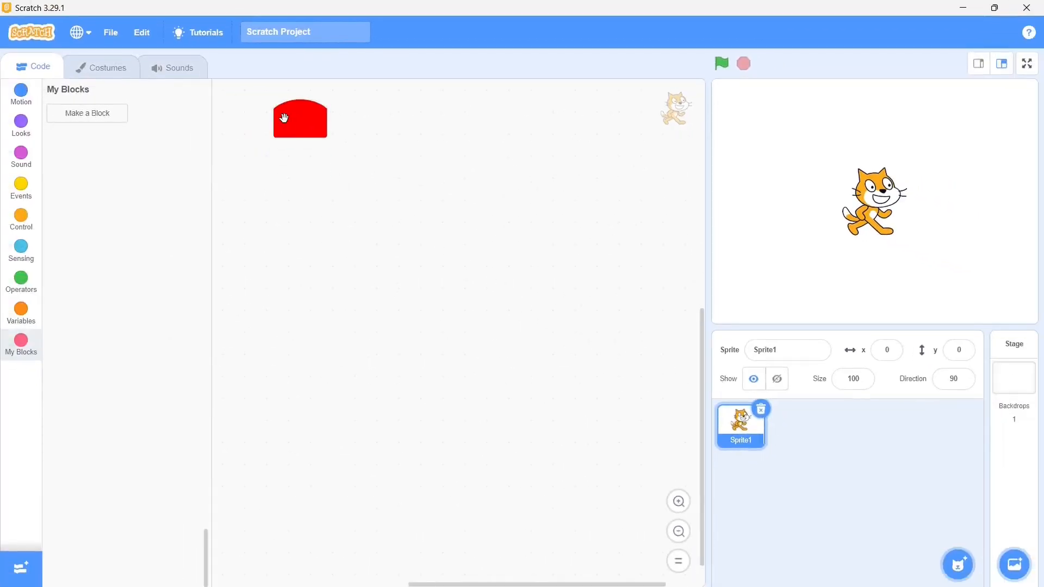
{"action": "left_click_drag", "start_coordinate": [300, 119], "coordinate": [263, 113]}
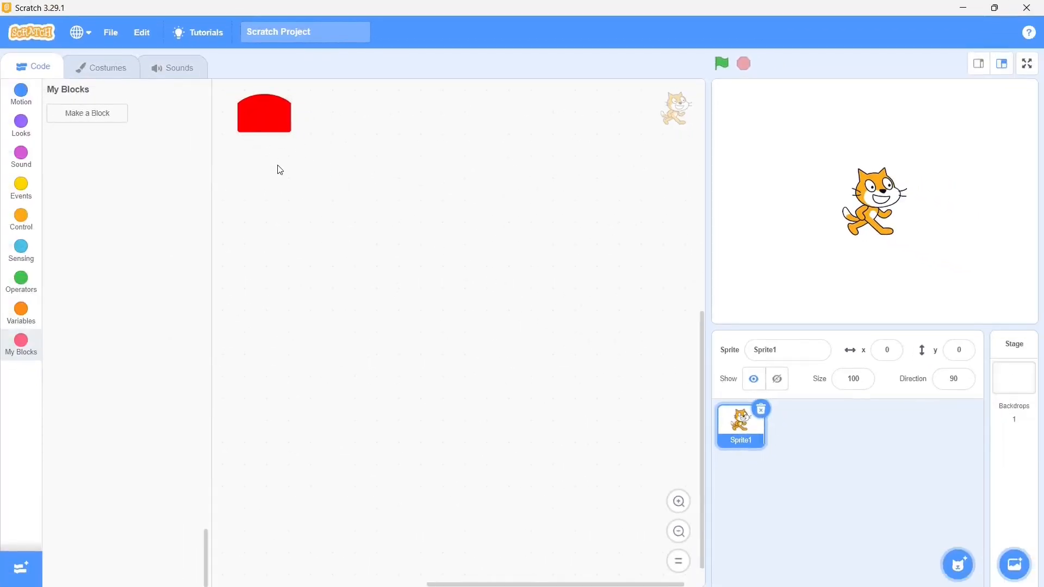
{"action": "left_click", "coordinate": [21, 93]}
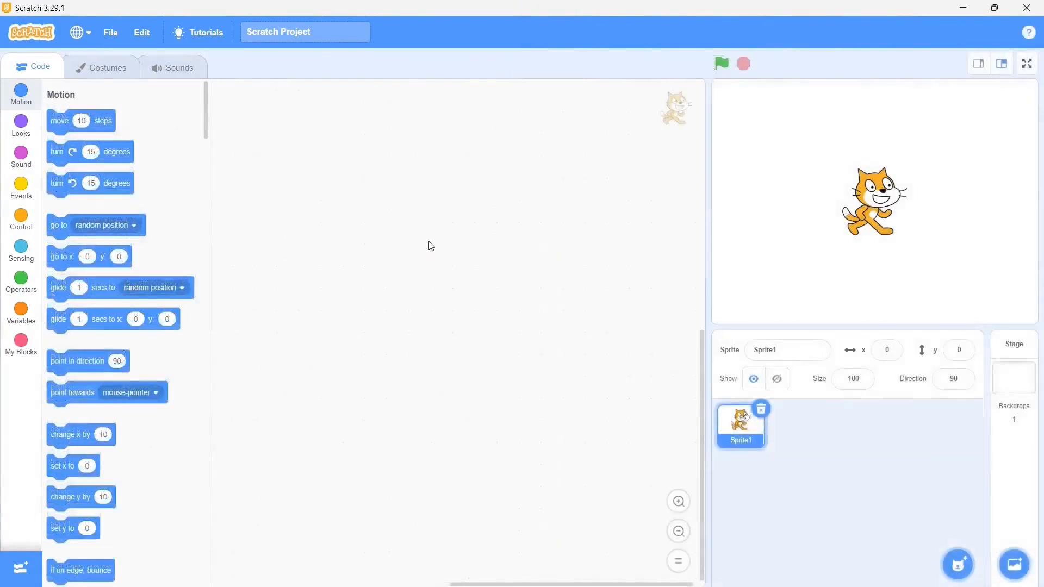
Step: View the sound with the garbled blank name, then return to the code area
{"action": "left_click", "coordinate": [172, 67]}
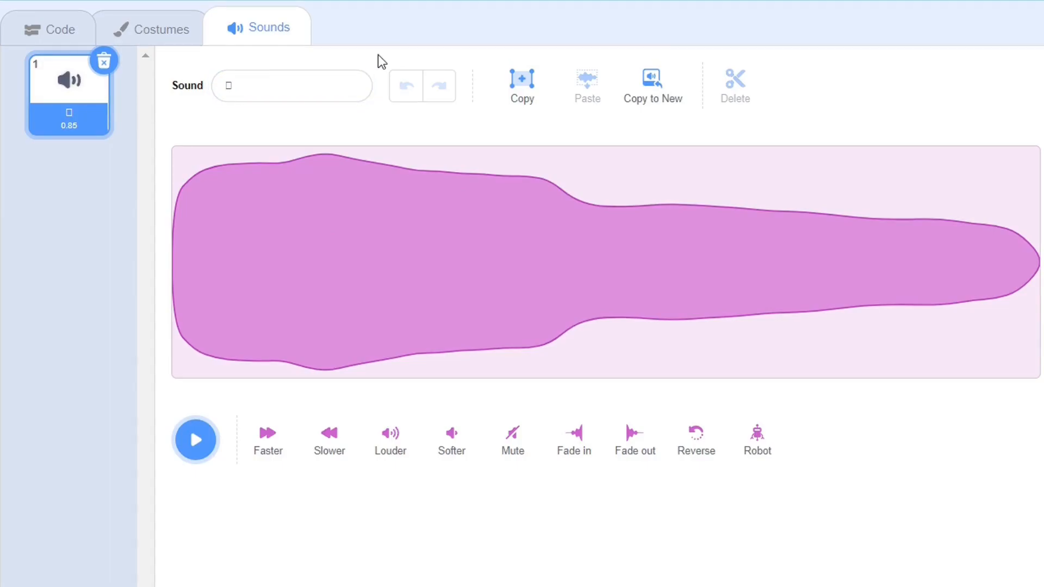
{"action": "left_click", "coordinate": [49, 27]}
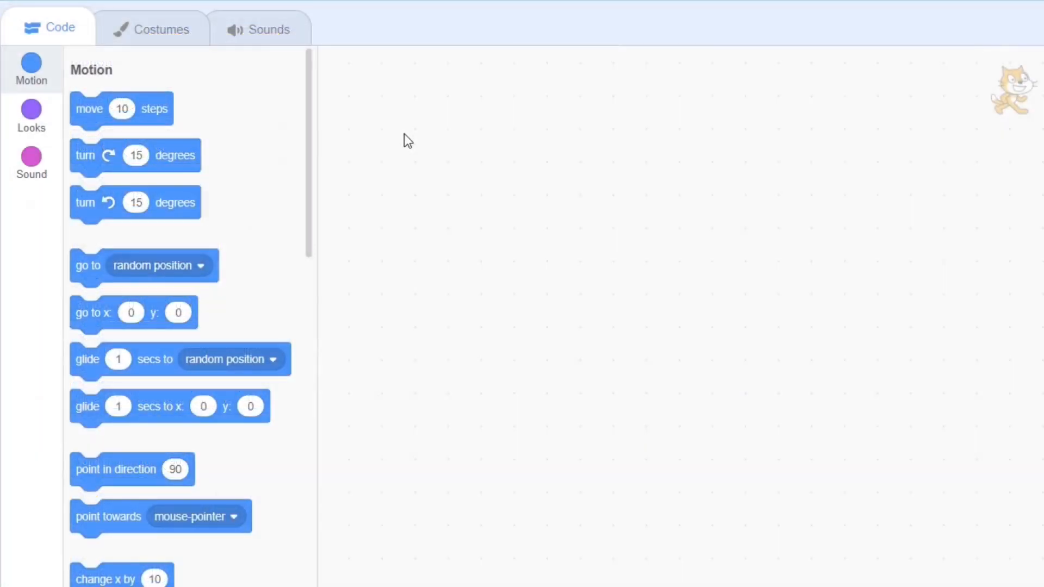
Step: Check both garbled-name cat costumes, including costume 2, then return to code
{"action": "left_click", "coordinate": [151, 29]}
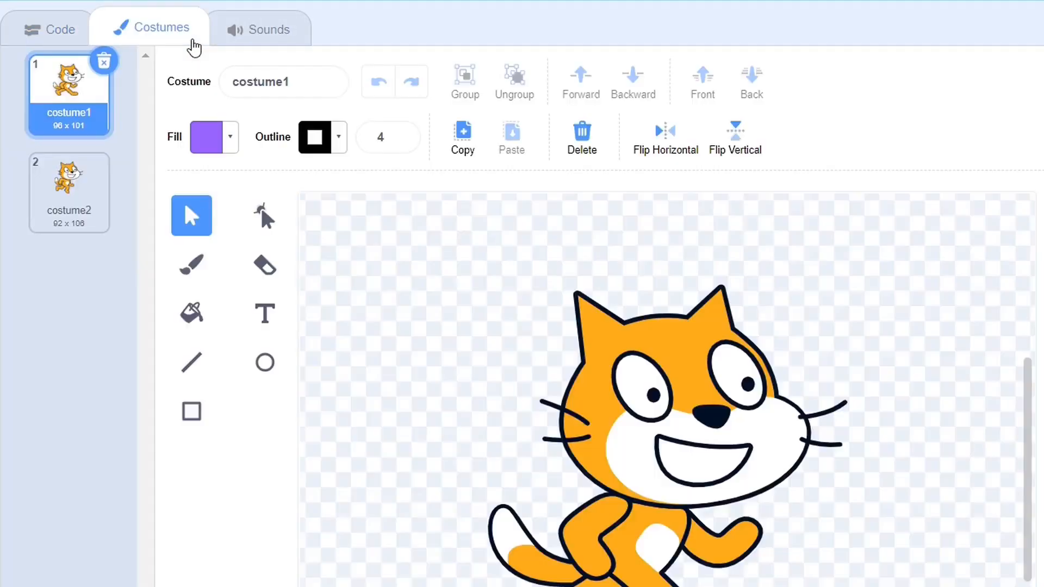
{"action": "left_click", "coordinate": [69, 190]}
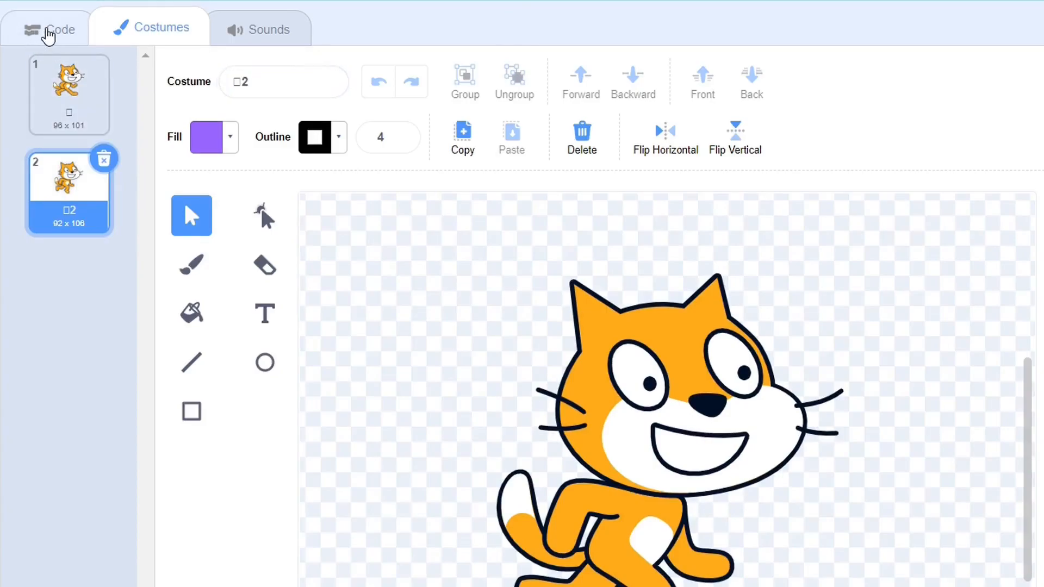
{"action": "left_click", "coordinate": [59, 29]}
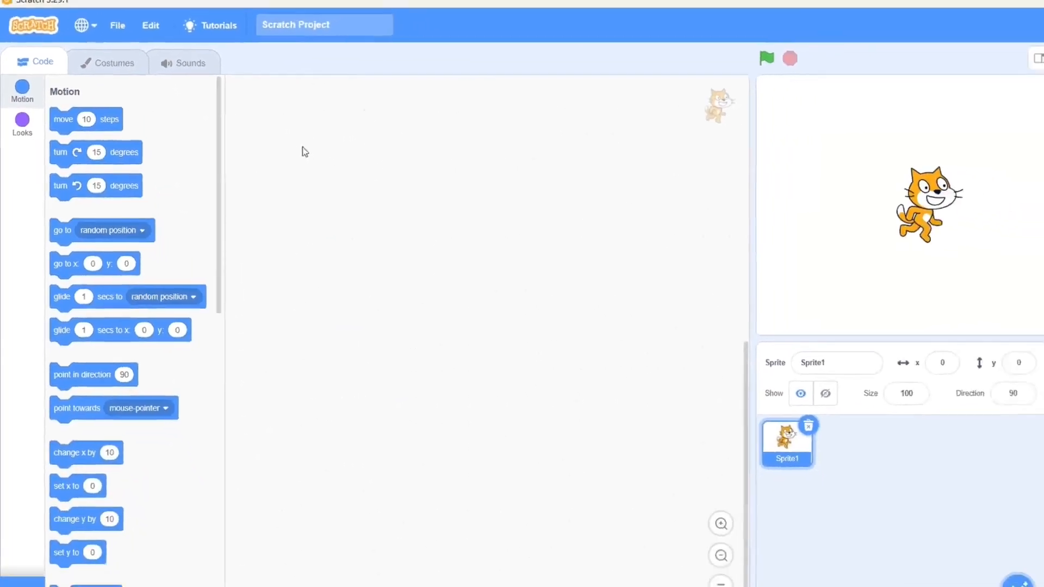